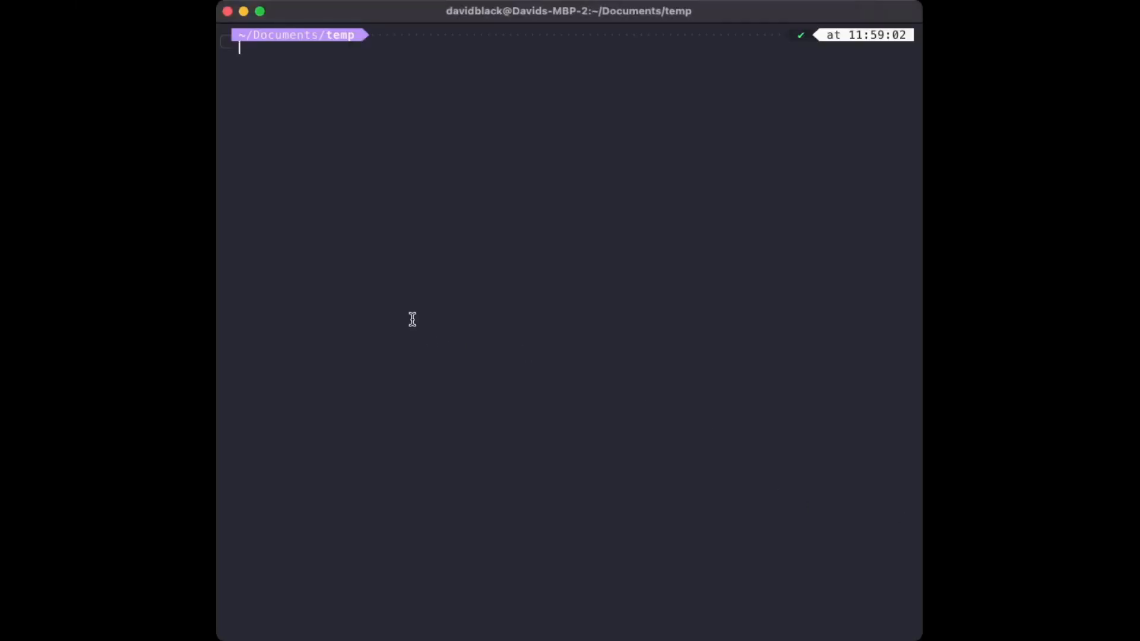
Save the plugged-in /dev/tty* device listing to a file named plugged.
{"action": "type", "text": "ls -lha /dev/tty* > plugged"}
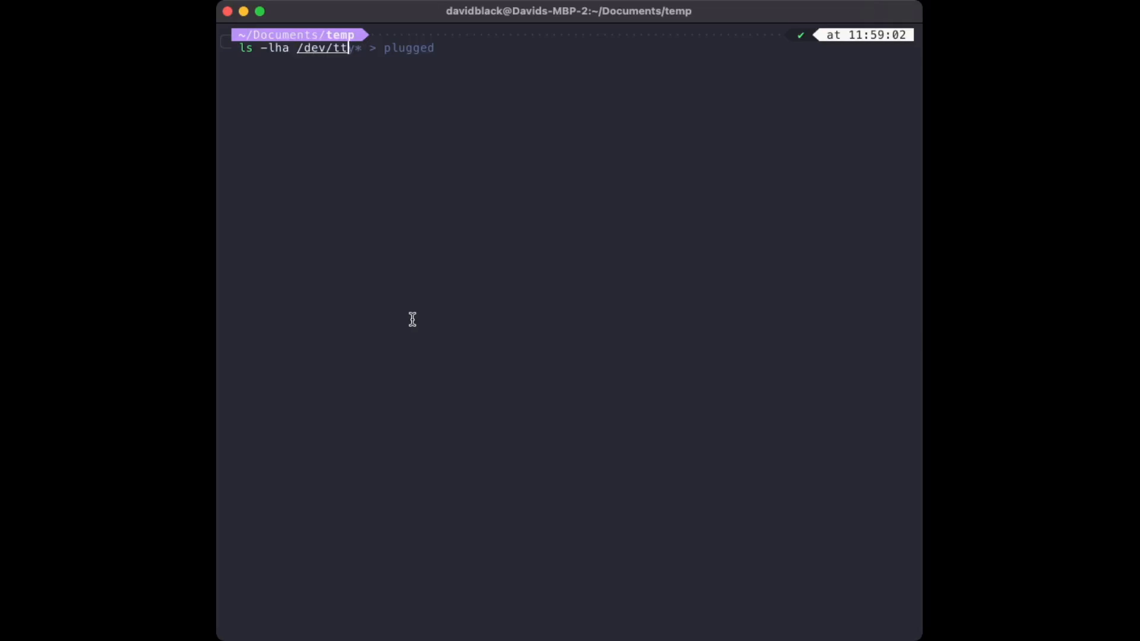
{"action": "type", "text": "y"}
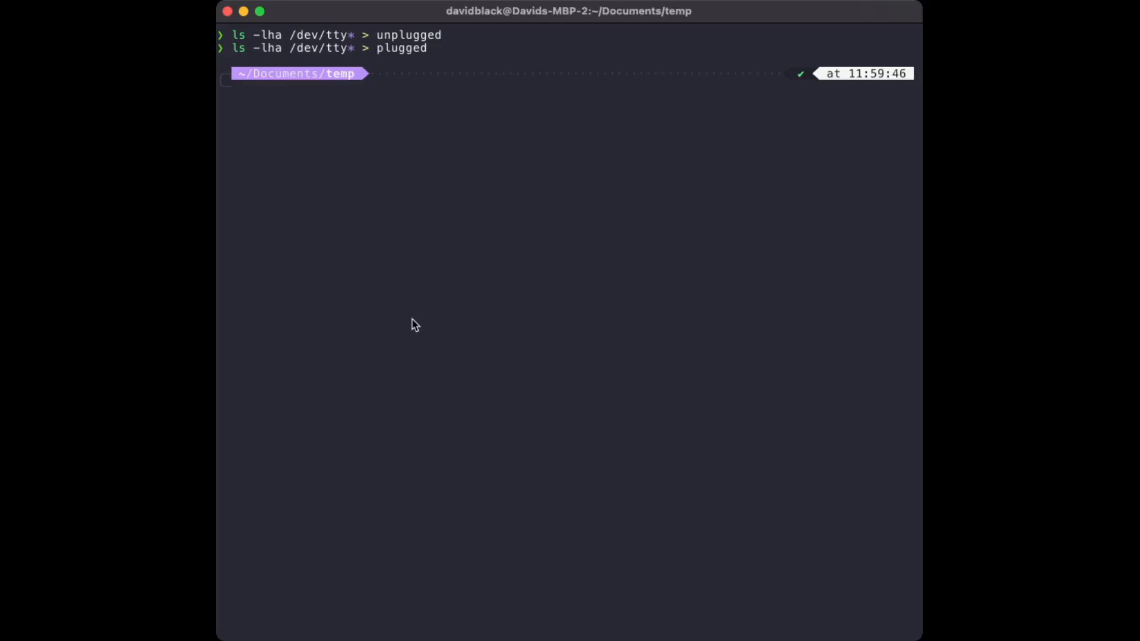
Diff plugged against unplugged to spot tty.usbmodem08091, then clear the terminal.
{"action": "type", "text": "diff plugged unplugged"}
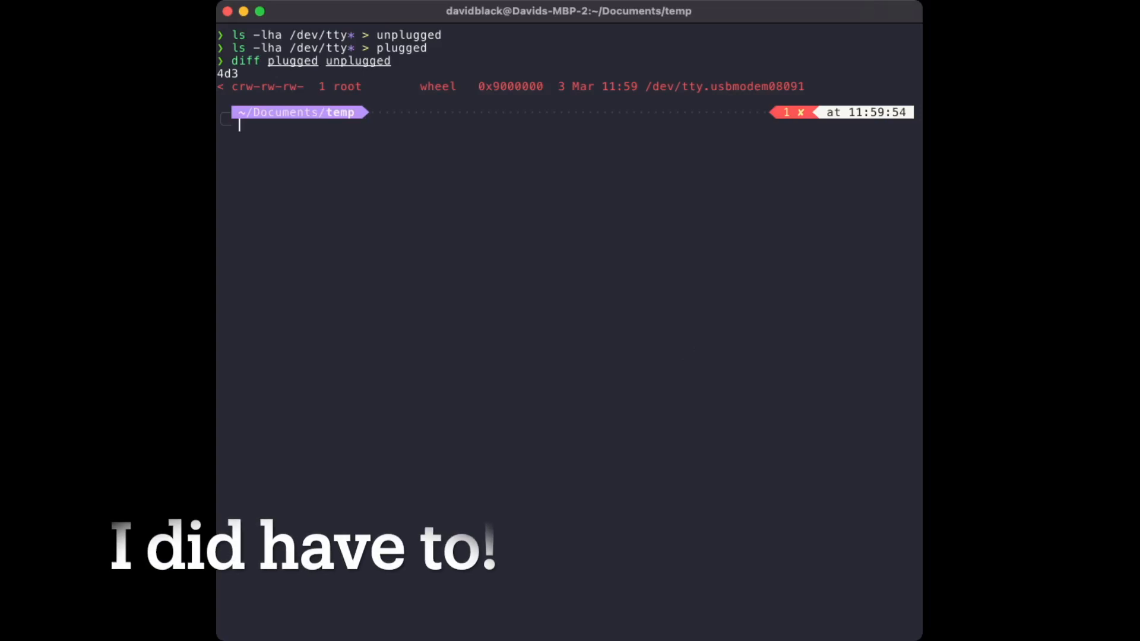
{"action": "left_click", "coordinate": [304, 619]}
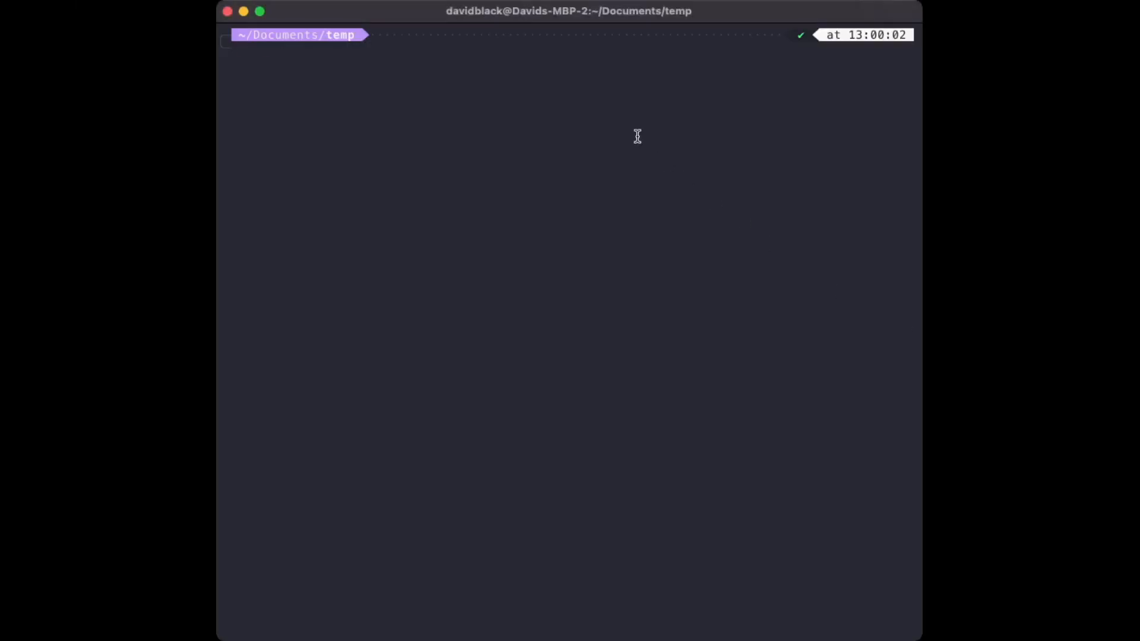
Connect screen to /dev/tty.usbmodem08091 at 115200 baud and cold-start BASIC with C.
{"action": "type", "text": "screen /dev/tty.usbmodem08091 115200"}
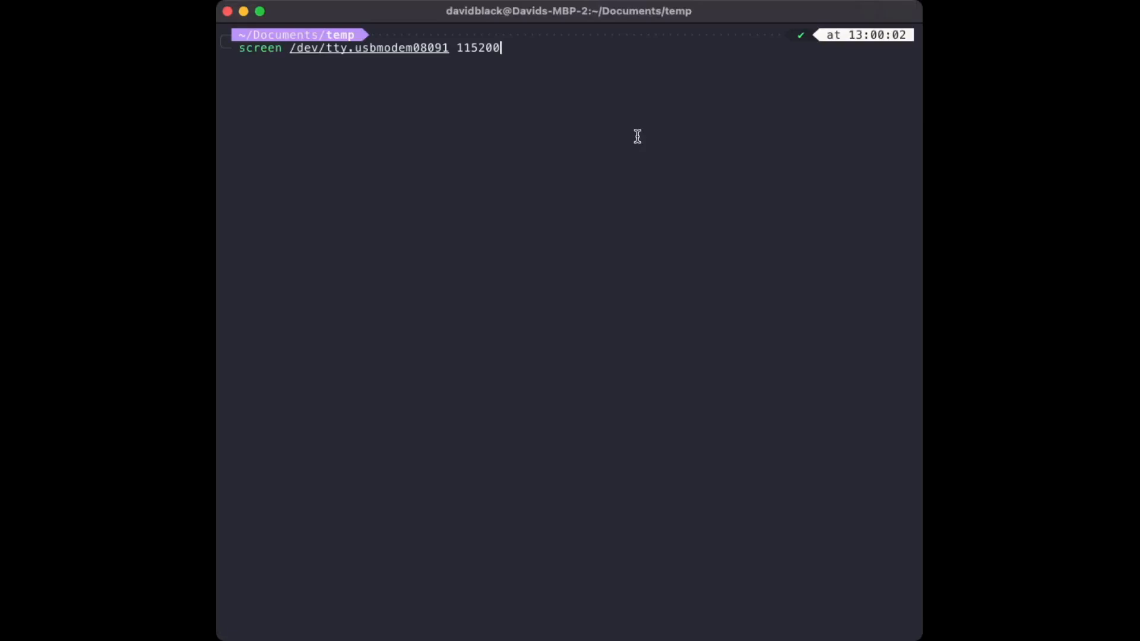
{"action": "key", "text": "enter"}
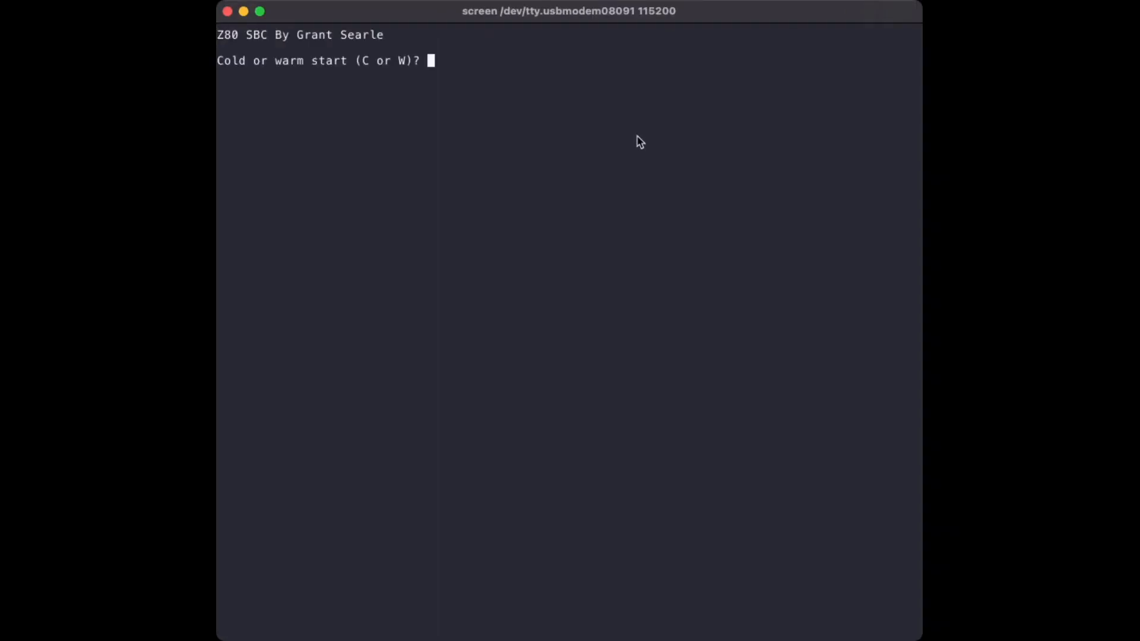
{"action": "type", "text": "C"}
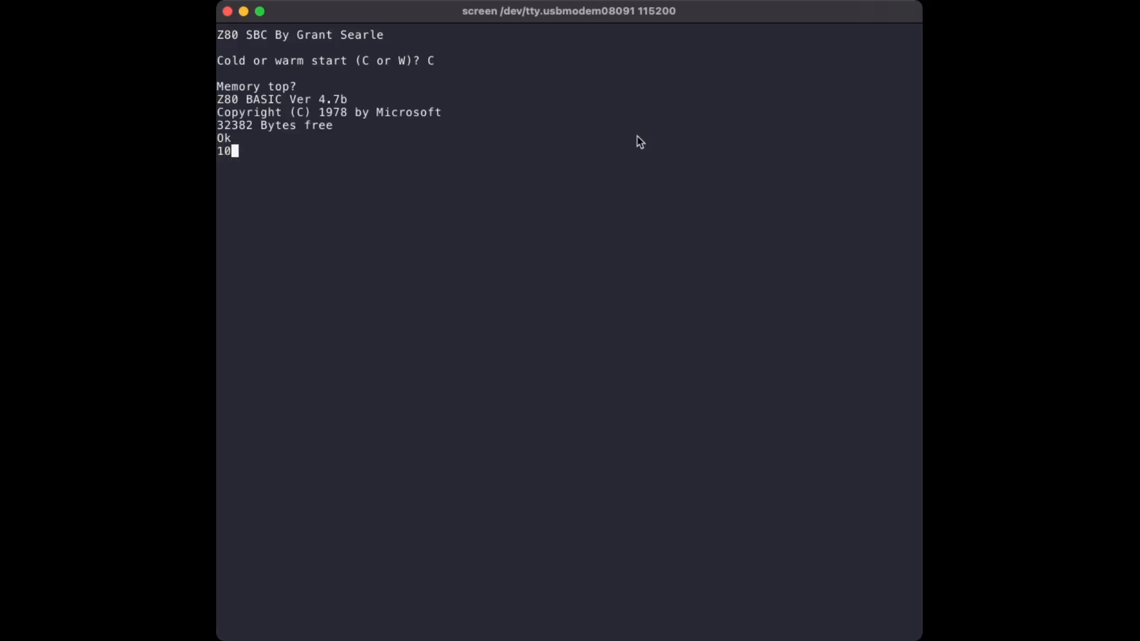
Enter the looping print "Hello world"; program line.
{"action": "type", "text": "print \"H"}
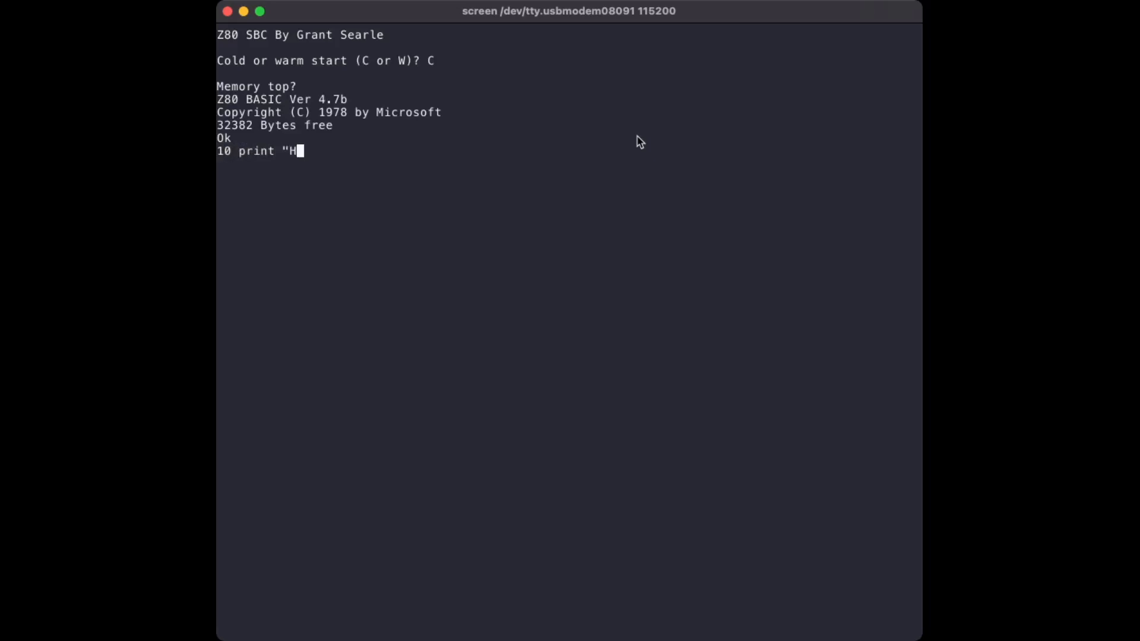
{"action": "type", "text": "ello world \""}
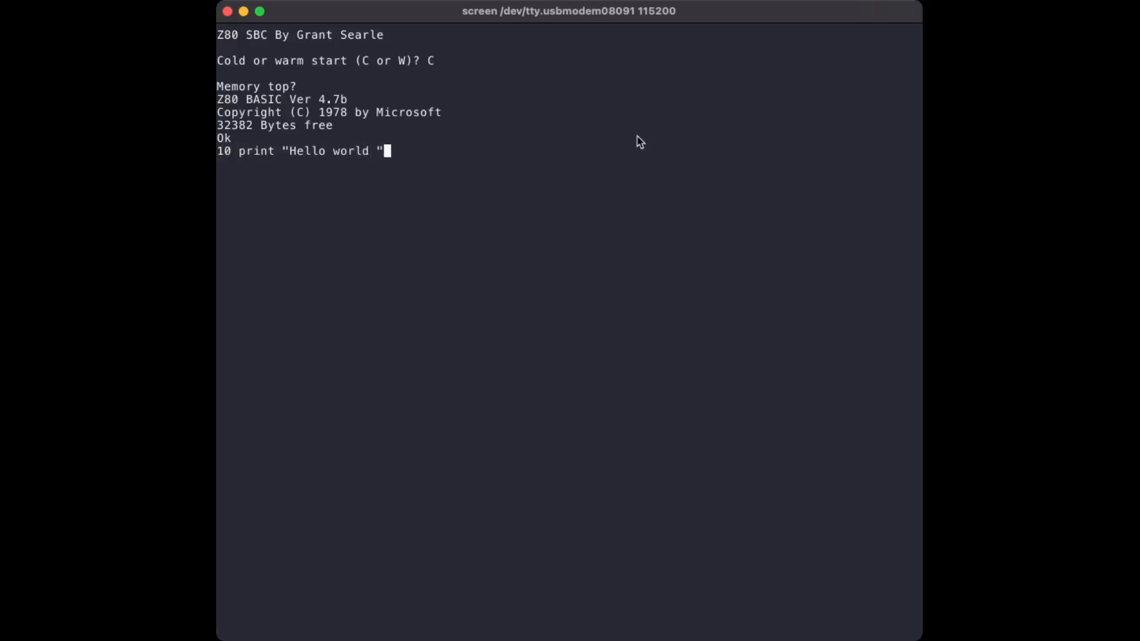
{"action": "type", "text": "\";"}
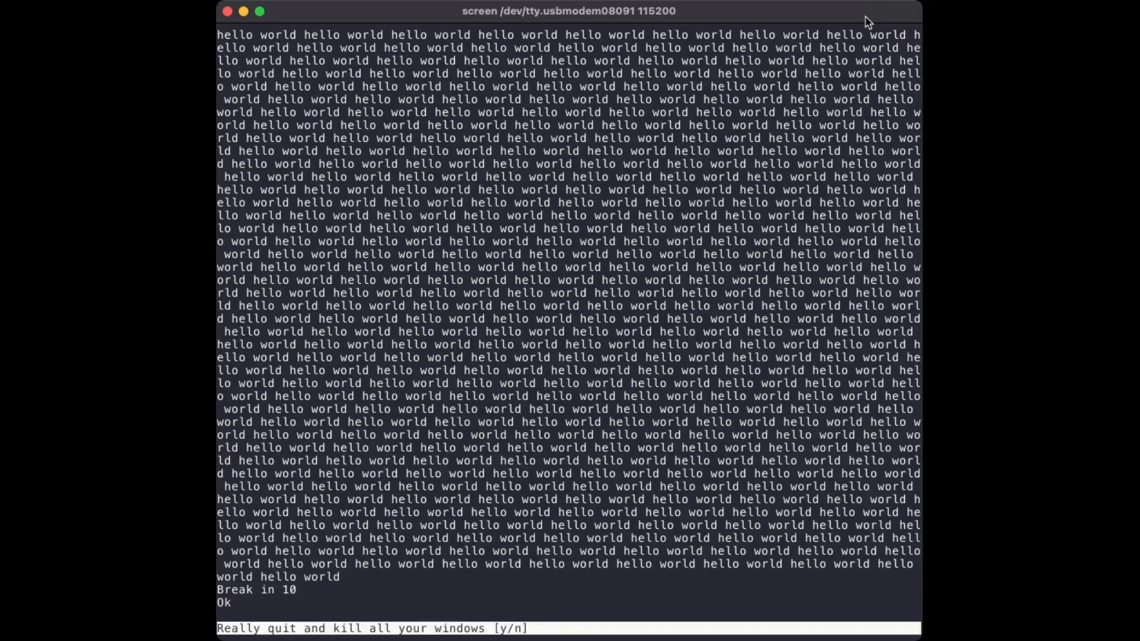
{"action": "key", "text": "n"}
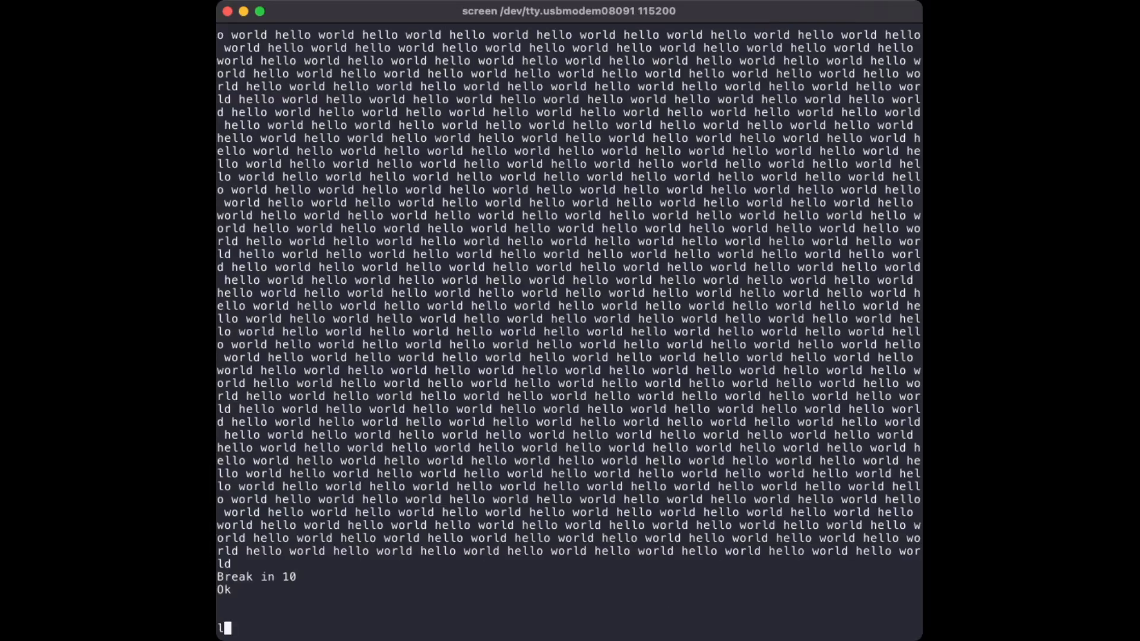
Type list in the BASIC session and find that backspace won't erase characters.
{"action": "type", "text": "is"}
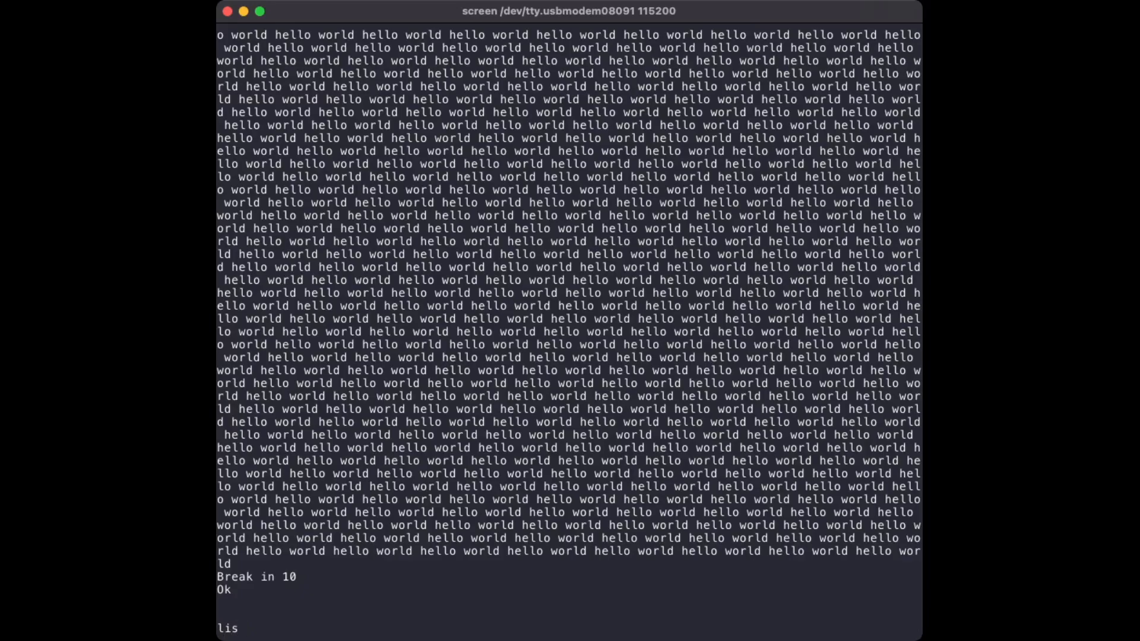
{"action": "type", "text": "tt"}
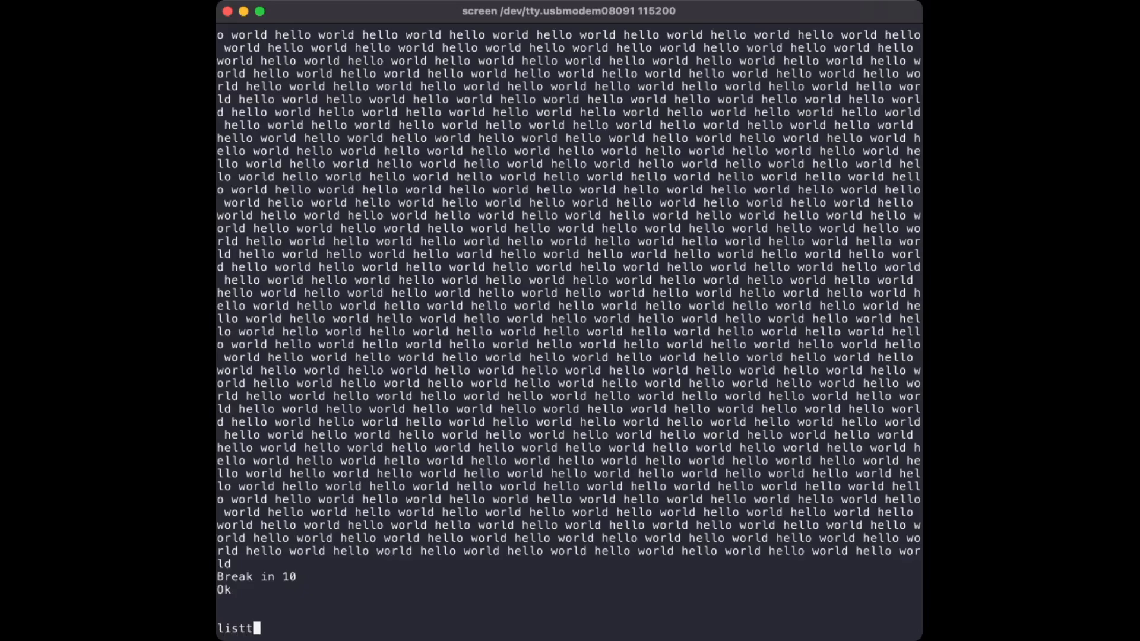
{"action": "type", "text": "t"}
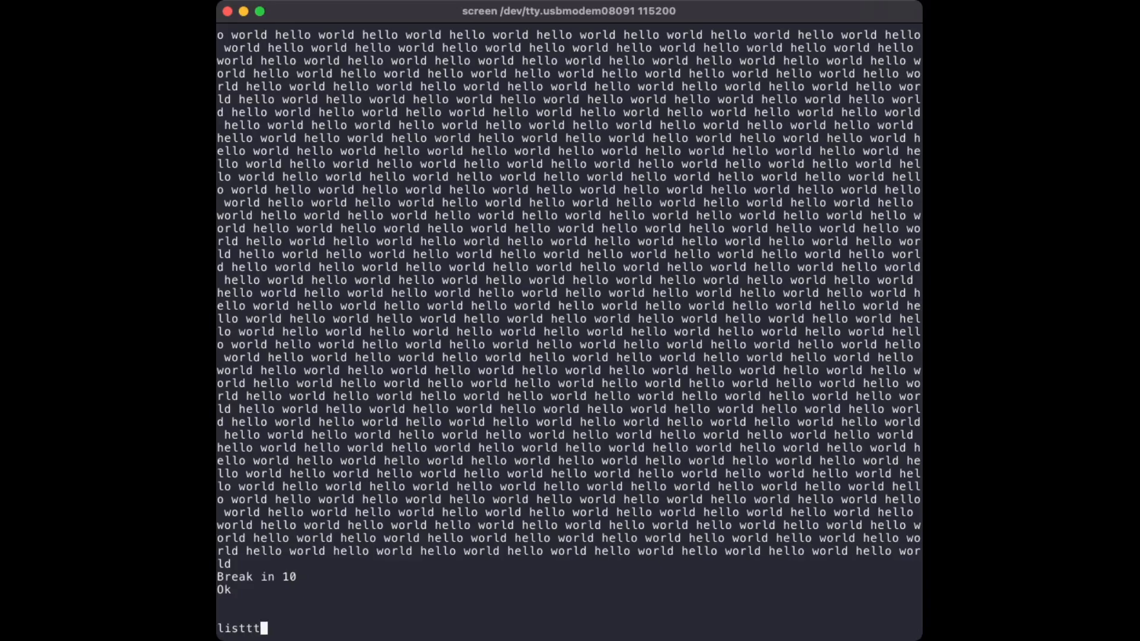
{"action": "type", "text": "si"}
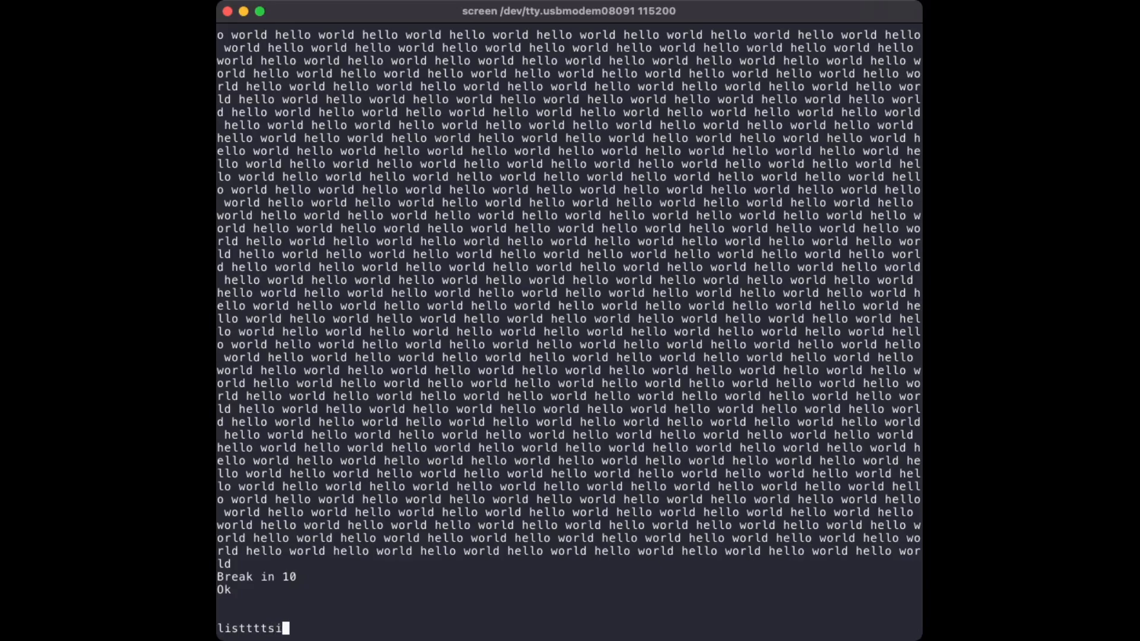
{"action": "type", "text": "l"}
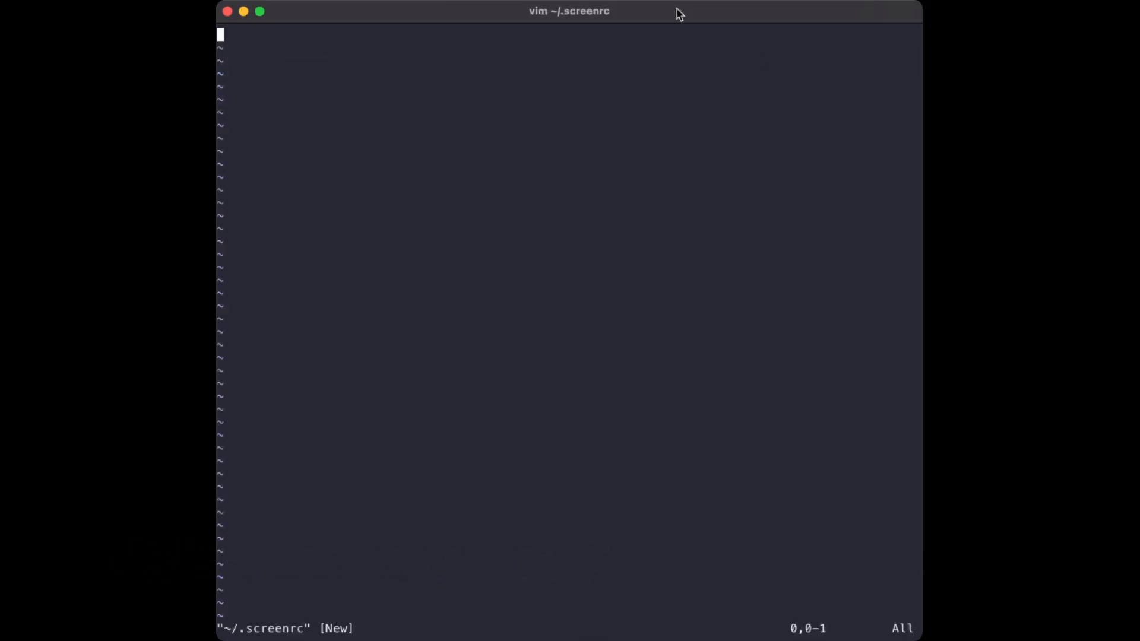
Insert the line bindkey "\177" stuff ^H into ~/.screenrc.
{"action": "key", "text": "i"}
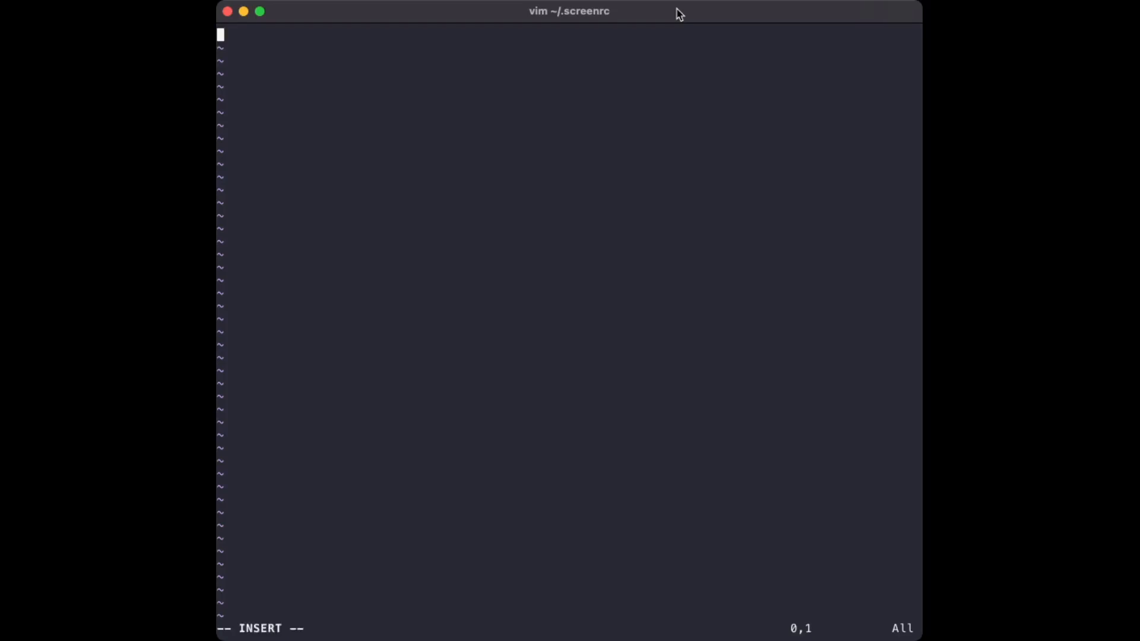
{"action": "type", "text": "bindkey \"\\177\" stuff ^H"}
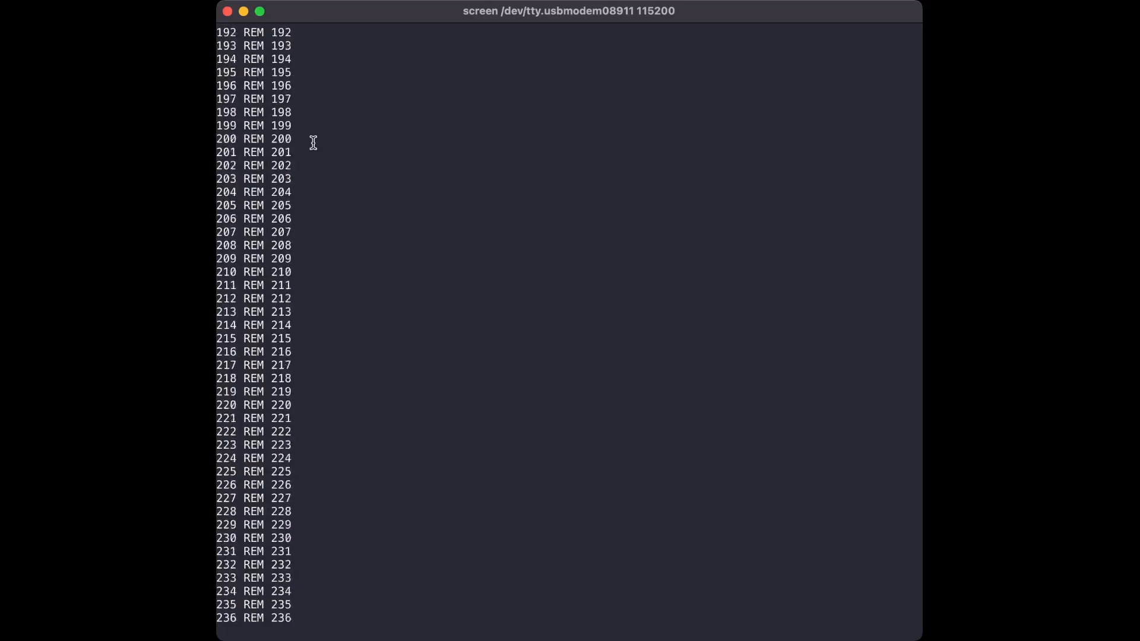
Scroll through the pasted REM lines and type list to show the program.
{"action": "scroll", "scroll_direction": "down", "scroll_amount": 3}
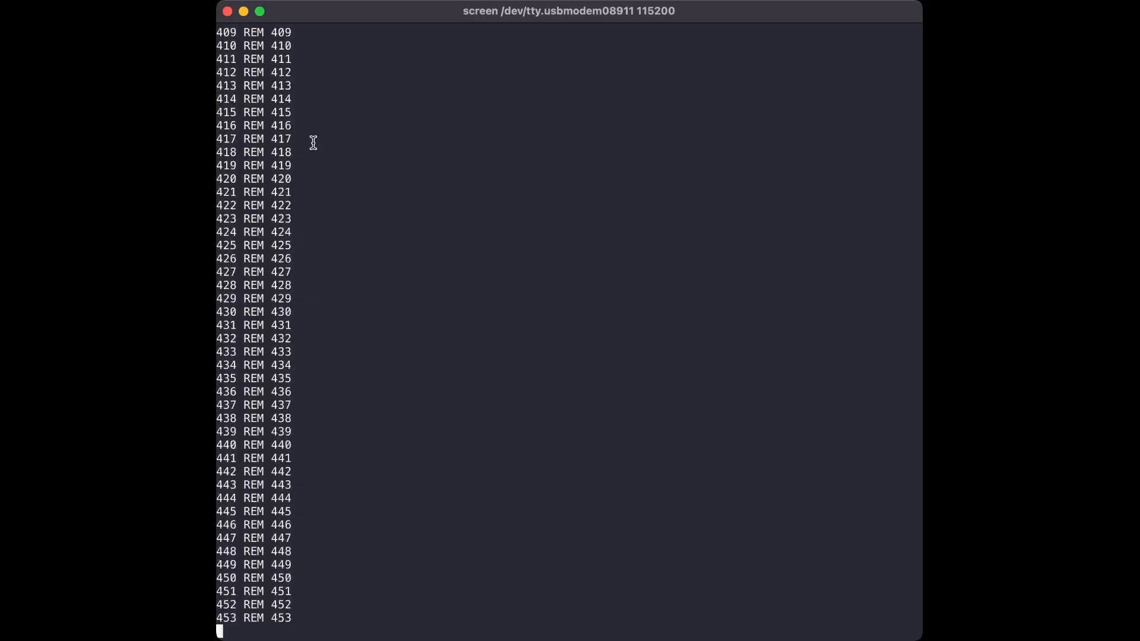
{"action": "scroll", "scroll_direction": "down", "scroll_amount": 3}
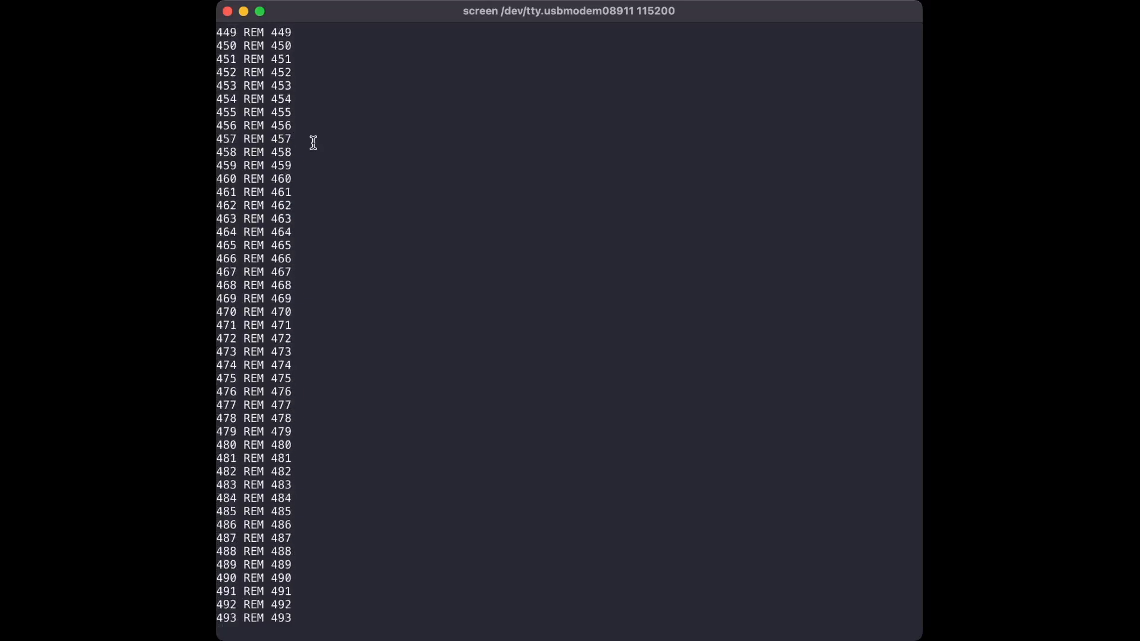
{"action": "scroll", "scroll_direction": "down", "scroll_amount": 3}
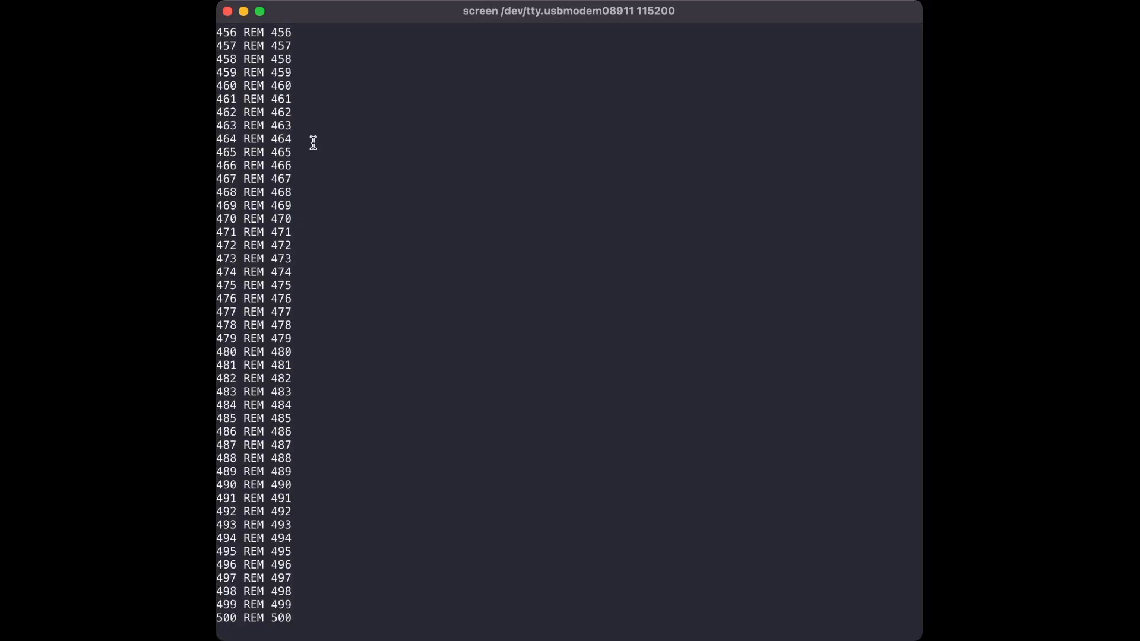
{"action": "scroll", "scroll_direction": "down", "scroll_amount": 3}
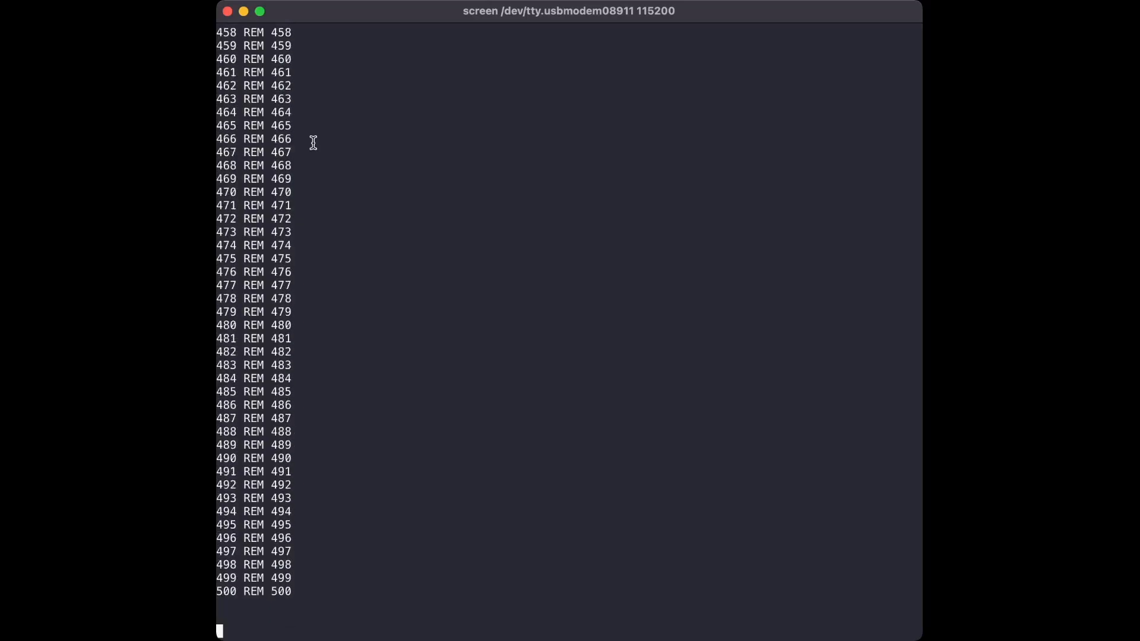
{"action": "type", "text": "list"}
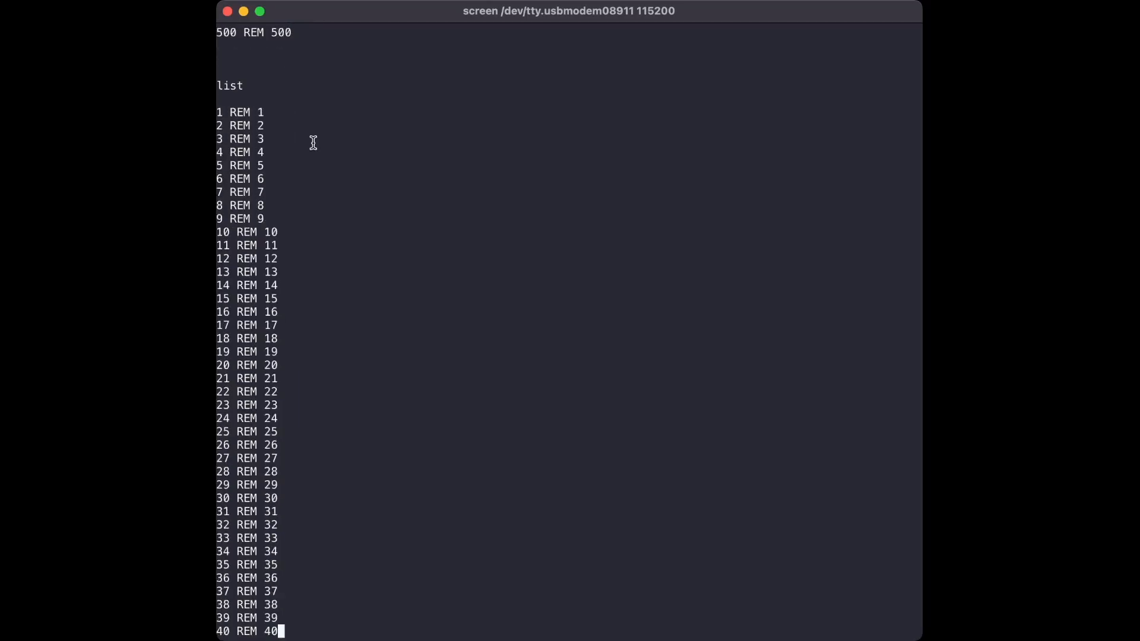
{"action": "scroll", "scroll_direction": "down", "scroll_amount": 3}
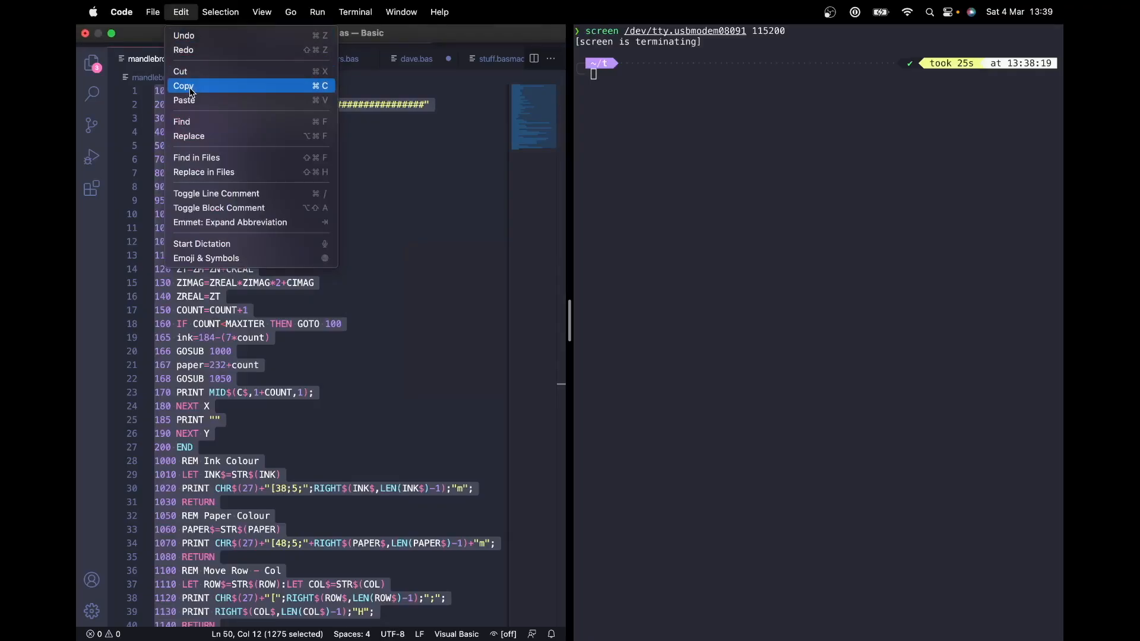
Copy the selected Mandelbrot program lines with Edit > Copy.
{"action": "left_click", "coordinate": [184, 85]}
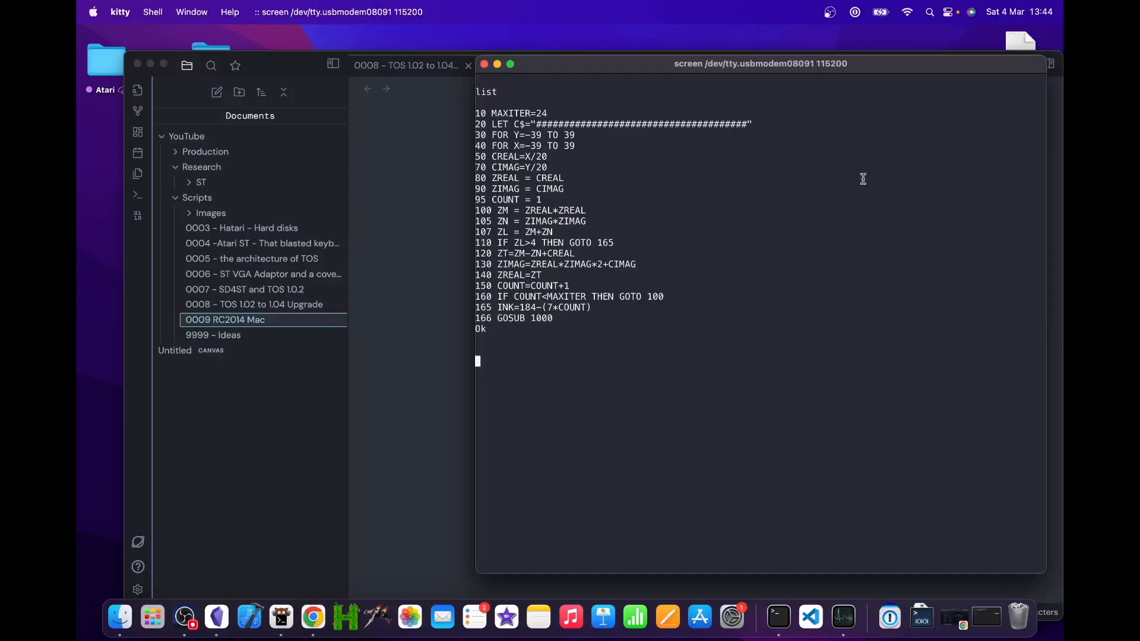
{"action": "mouse_move", "coordinate": [909, 36]}
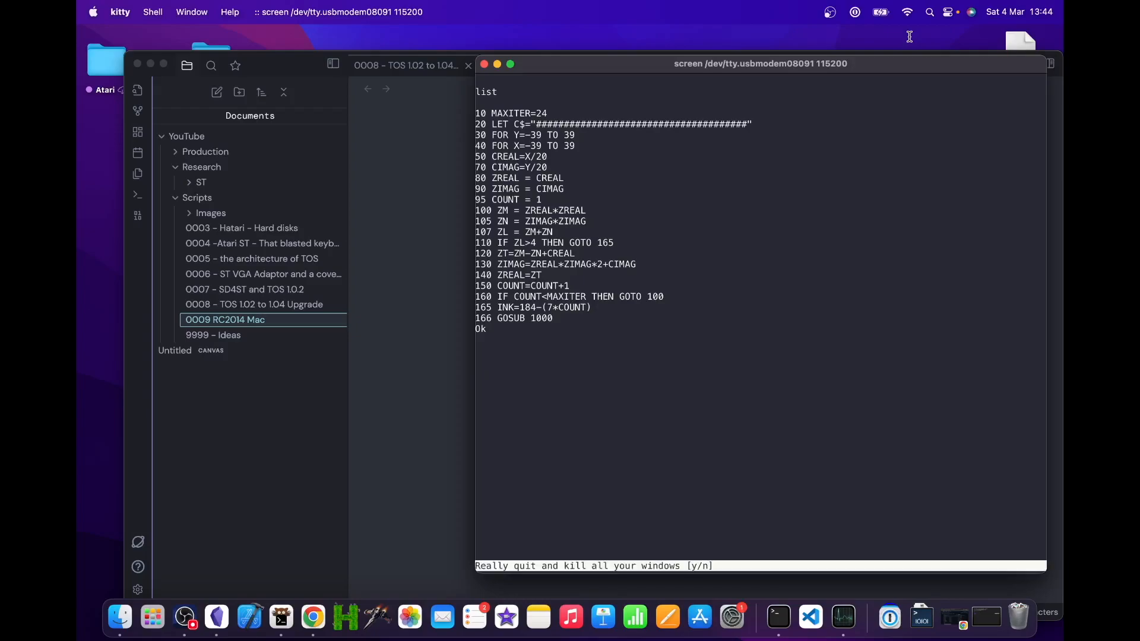
Confirm with y, rerun screen with -L logging, then end the logged session.
{"action": "type", "text": "y"}
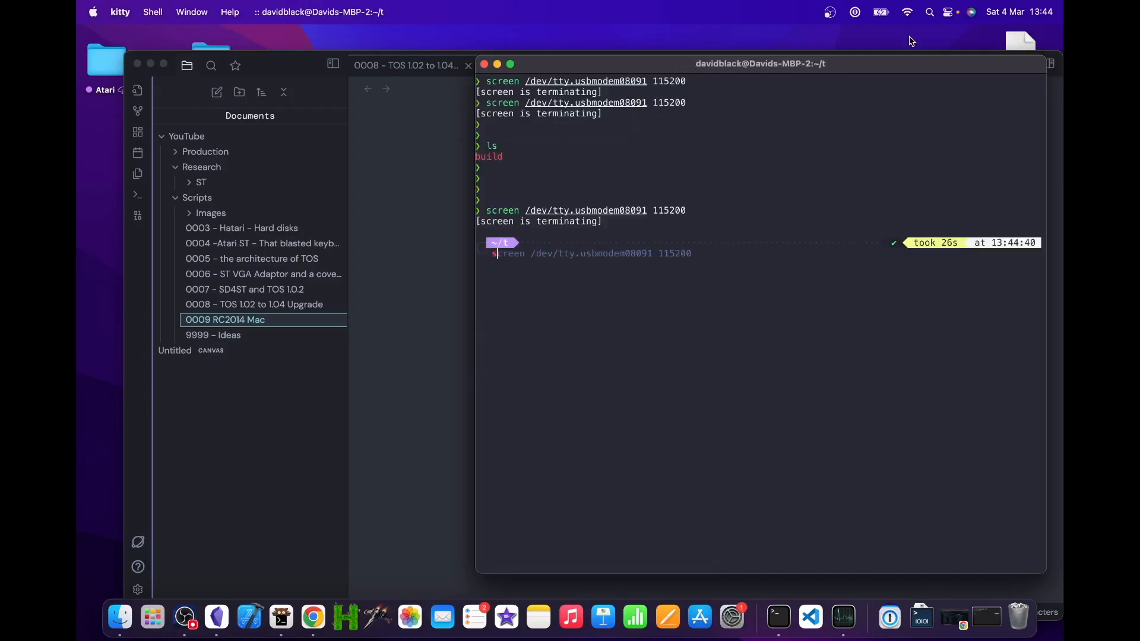
{"action": "type", "text": "-"}
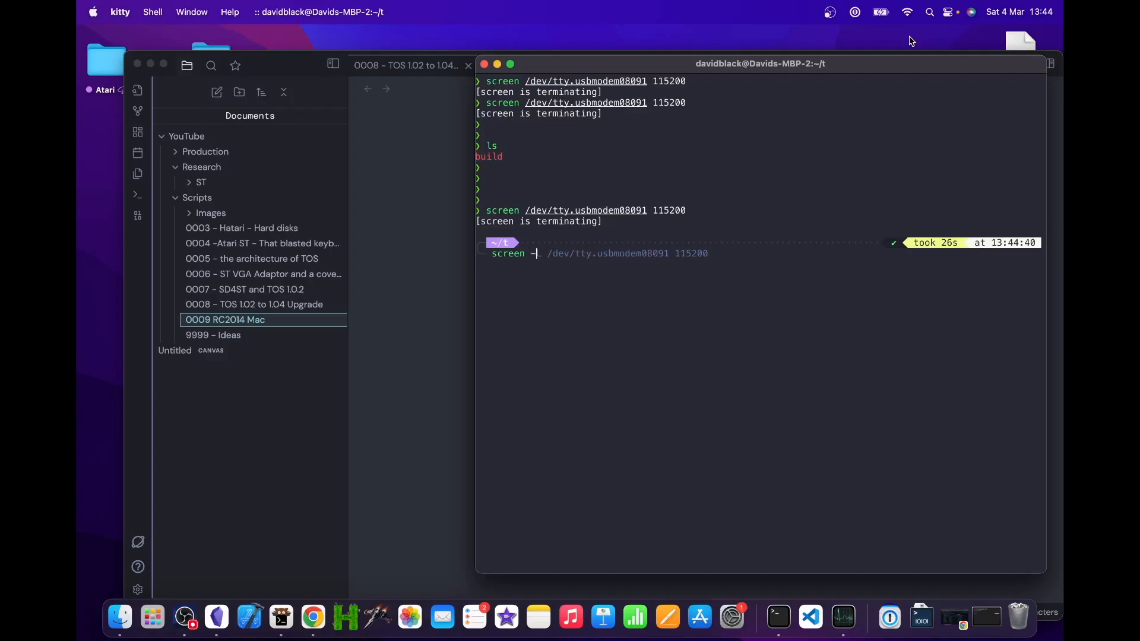
{"action": "type", "text": "L"}
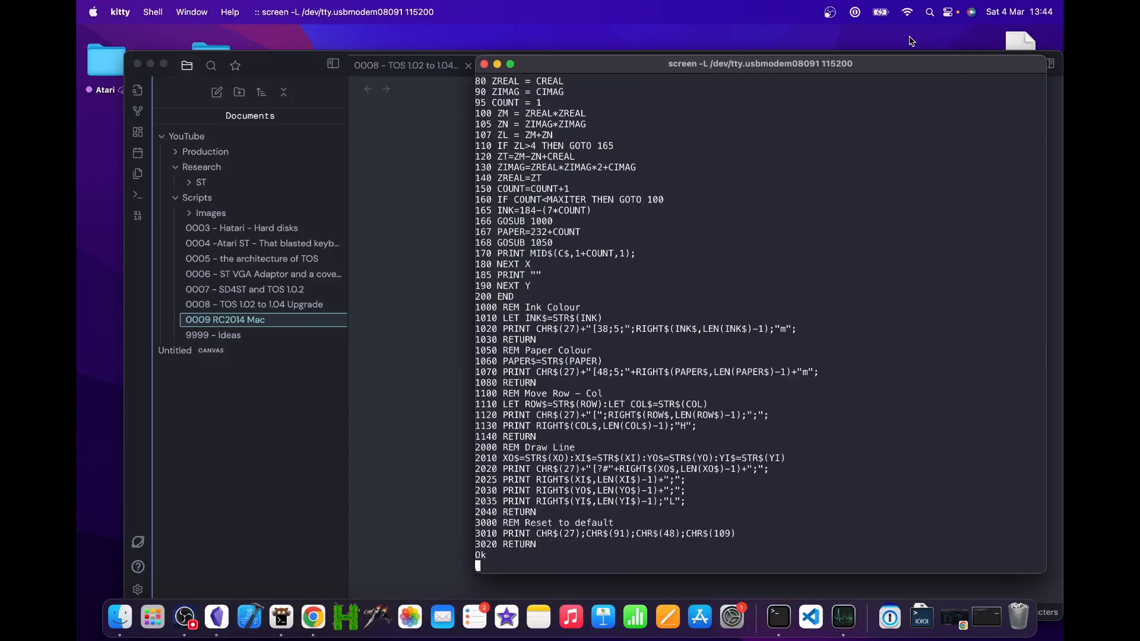
{"action": "key", "text": "cmd+q"}
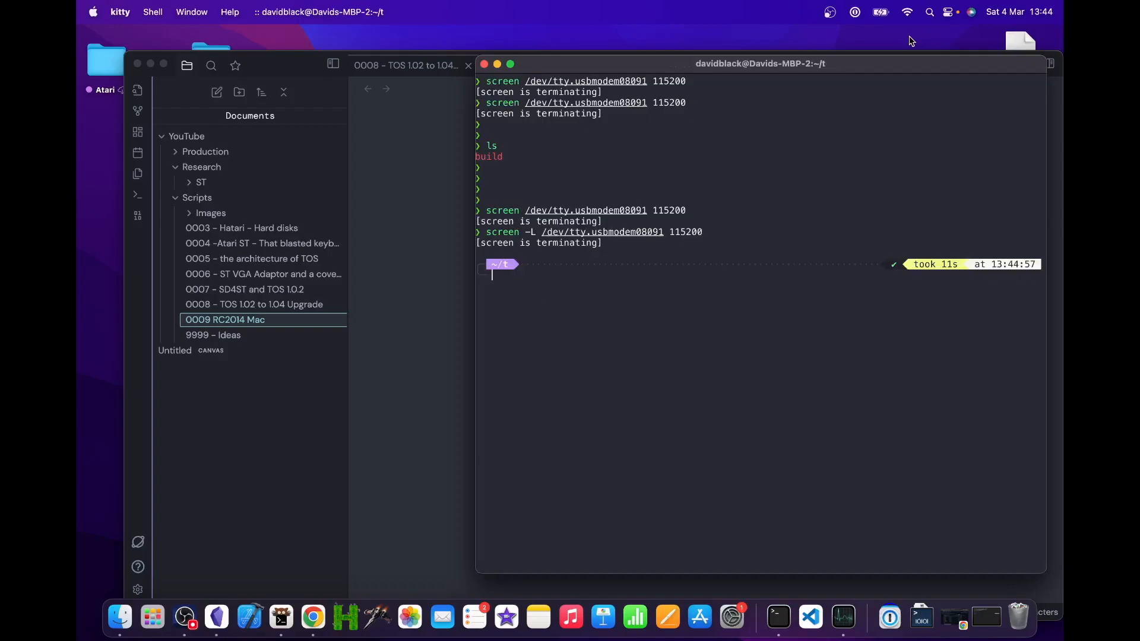
List the folder to find screenlog.0 and open it in vim.
{"action": "type", "text": "ls"}
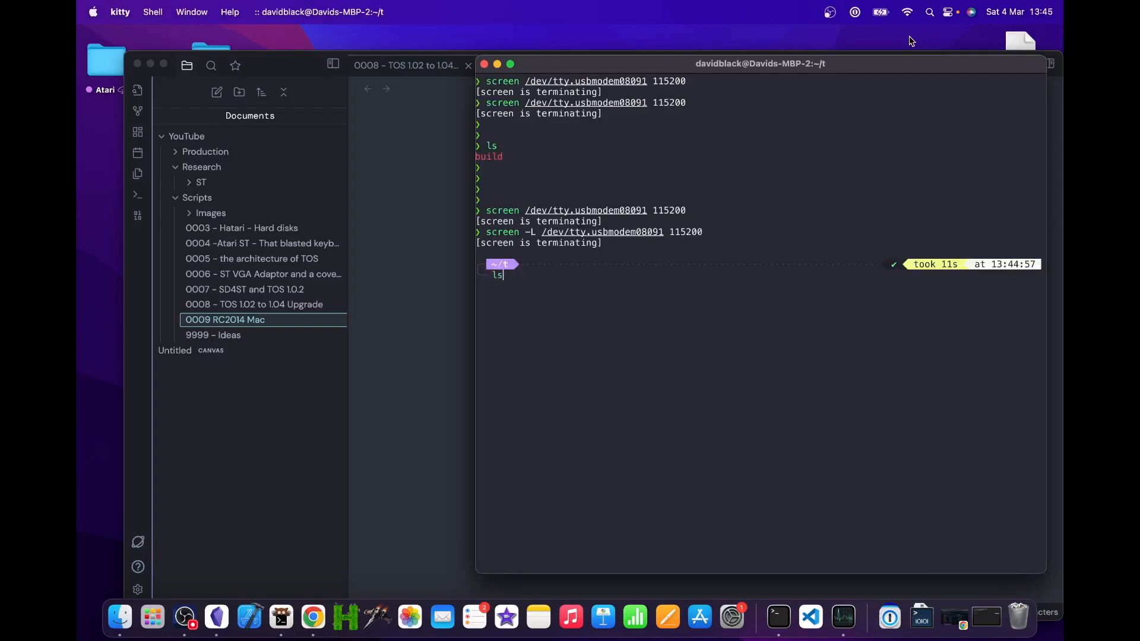
{"action": "key", "text": "enter"}
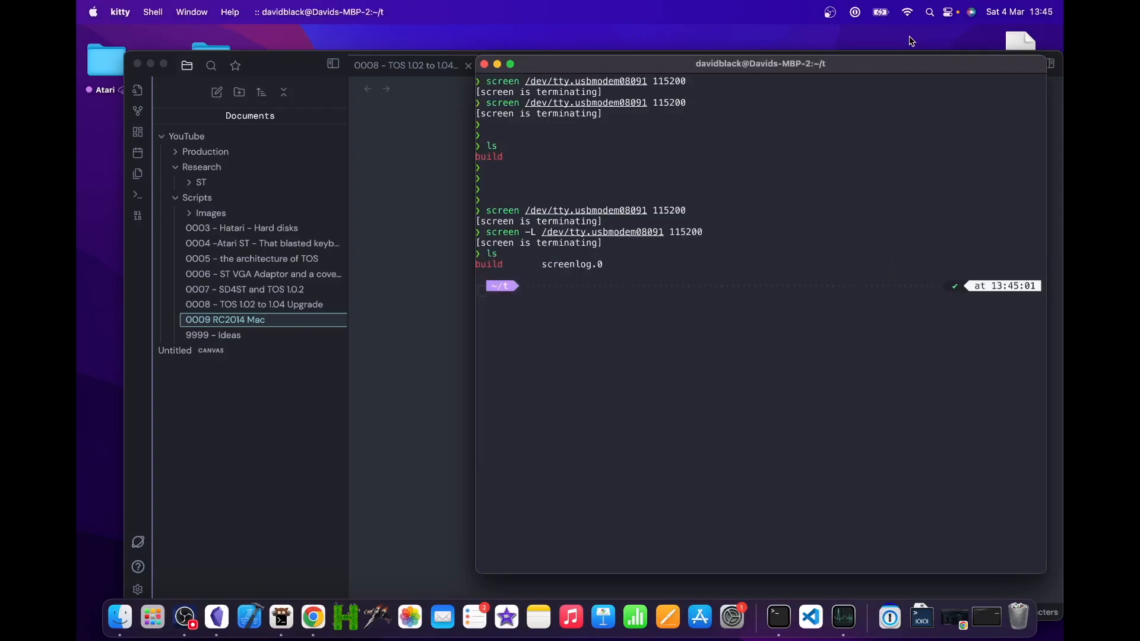
{"action": "type", "text": "vim screenlog.0"}
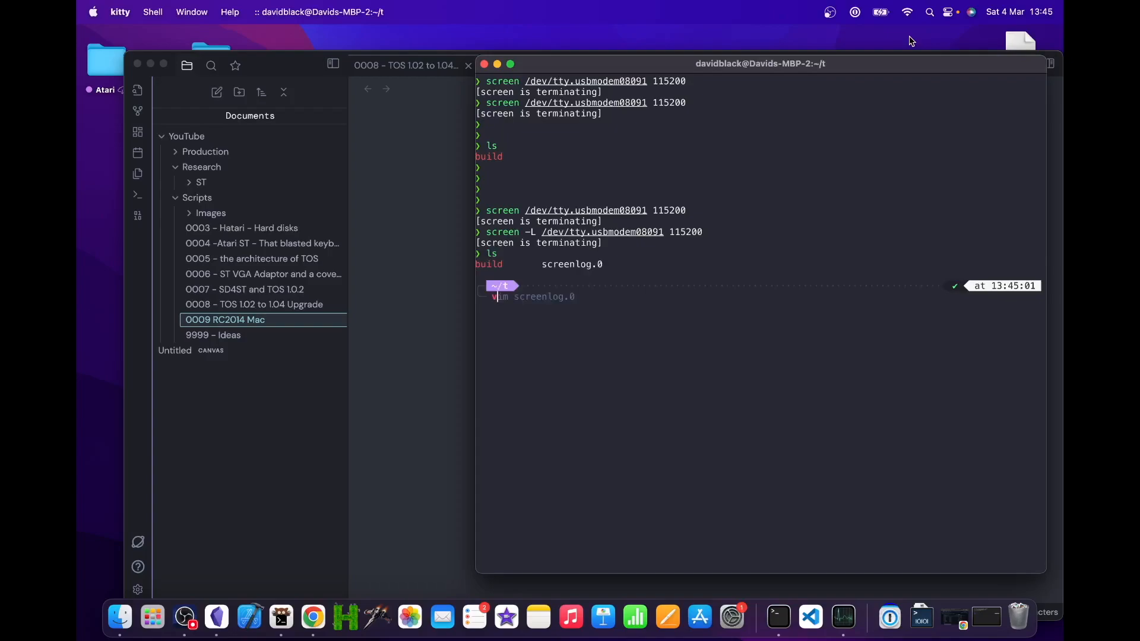
{"action": "type", "text": "sc"}
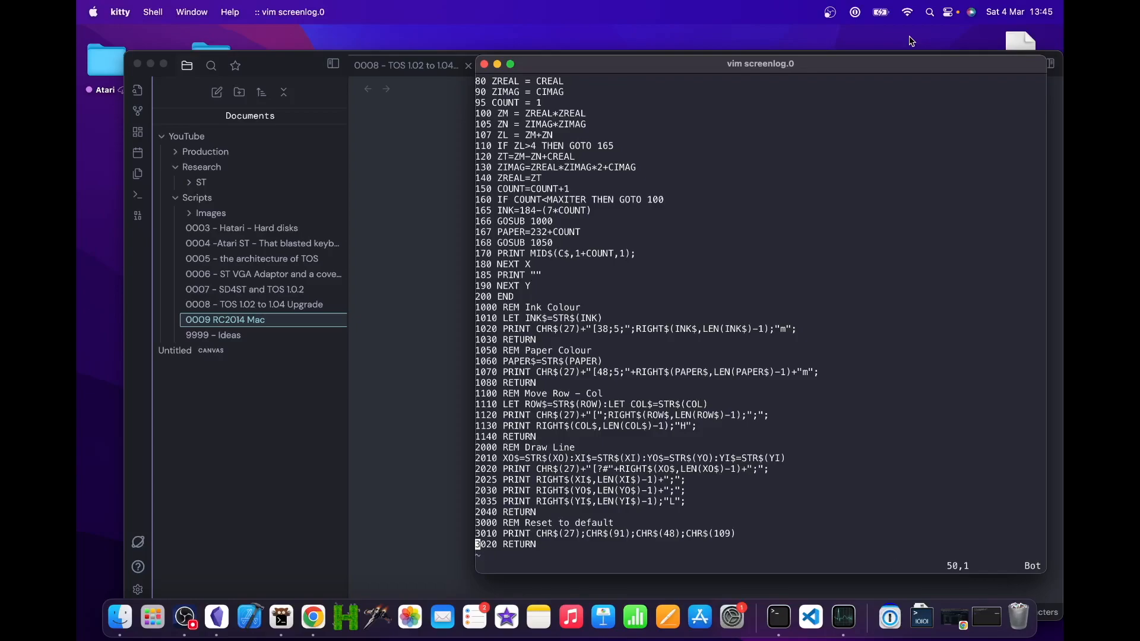
Write and quit screenlog.0 with :wq.
{"action": "type", "text": ":wq"}
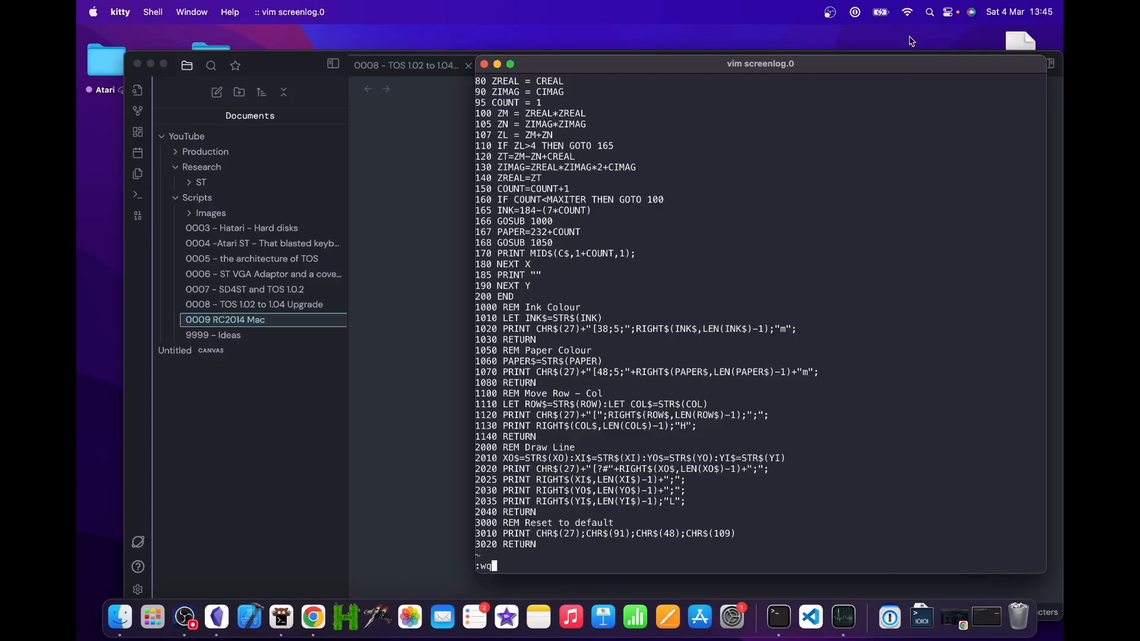
{"action": "key", "text": "enter"}
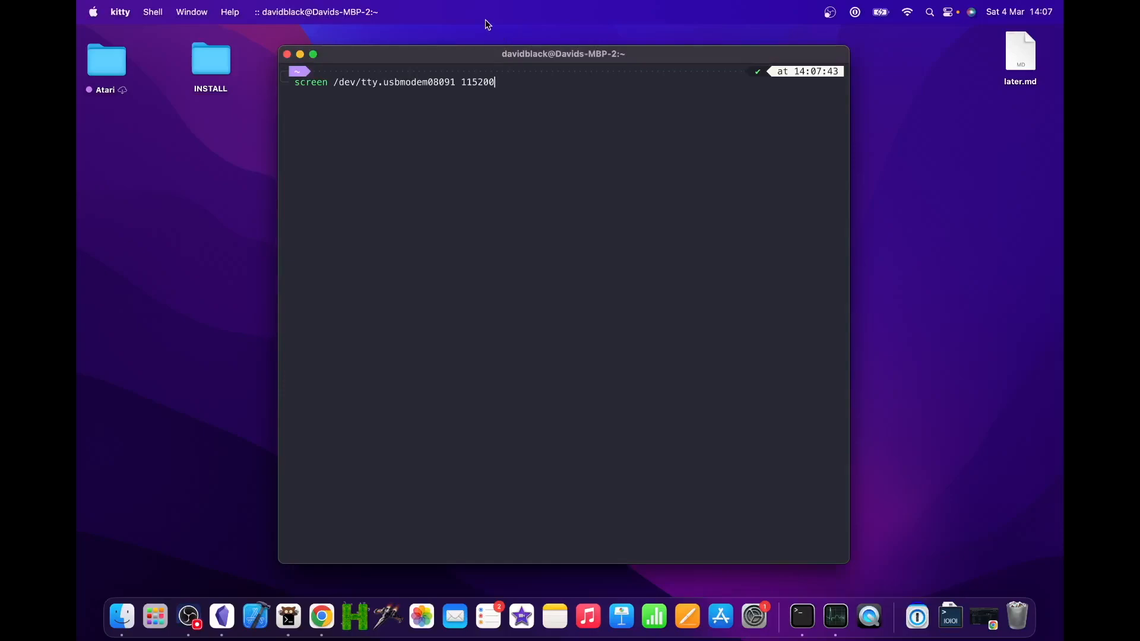
{"action": "mouse_move", "coordinate": [476, 20]}
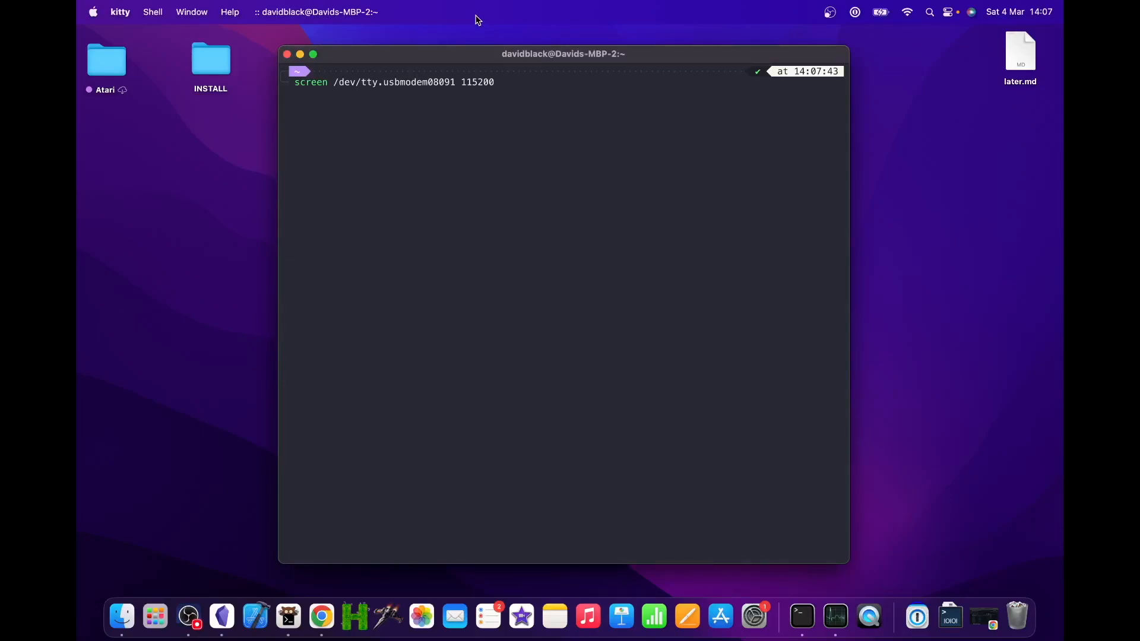
Run screen on /dev/tty.usbmodem08091 at 115200, then type screen -list.
{"action": "key", "text": "Return"}
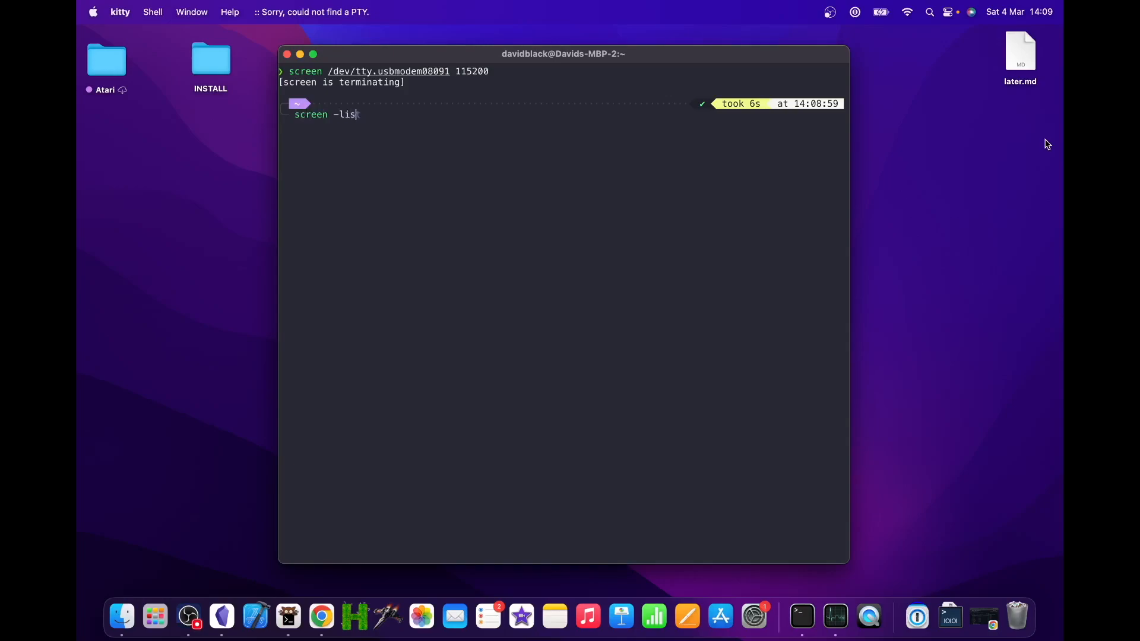
{"action": "type", "text": "t"}
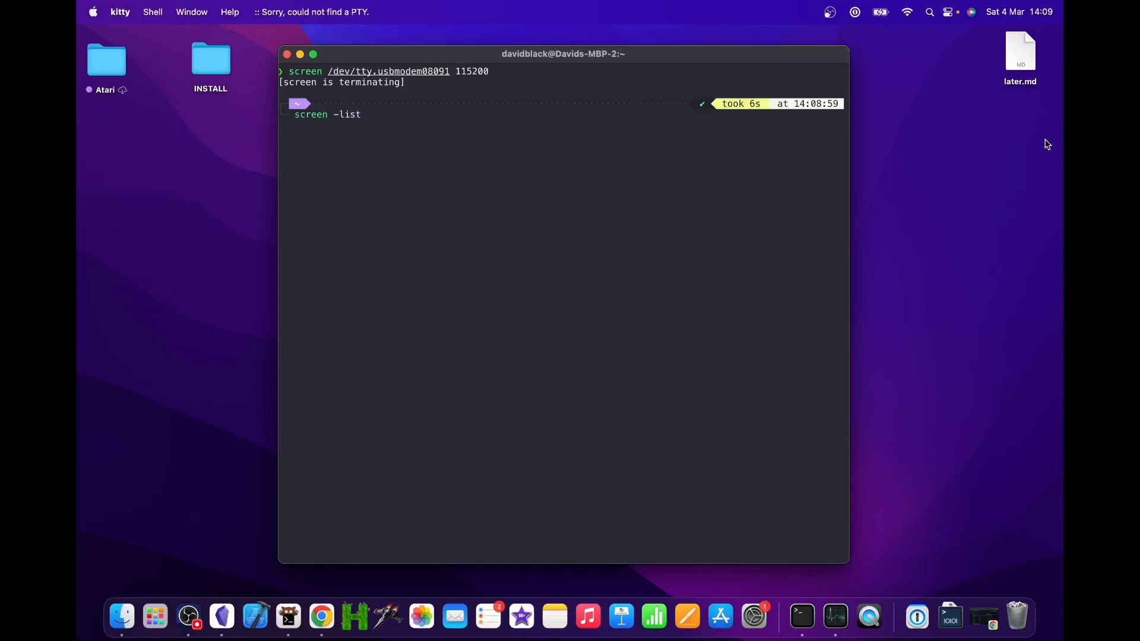